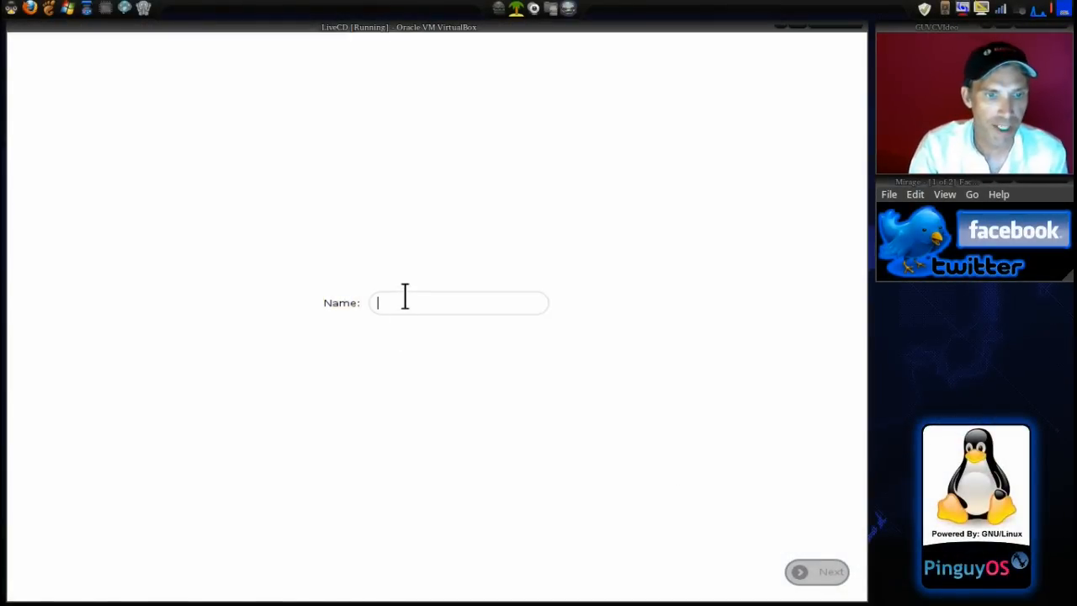
- Enter the name 'Tommy' in the first-boot name field
type("T")
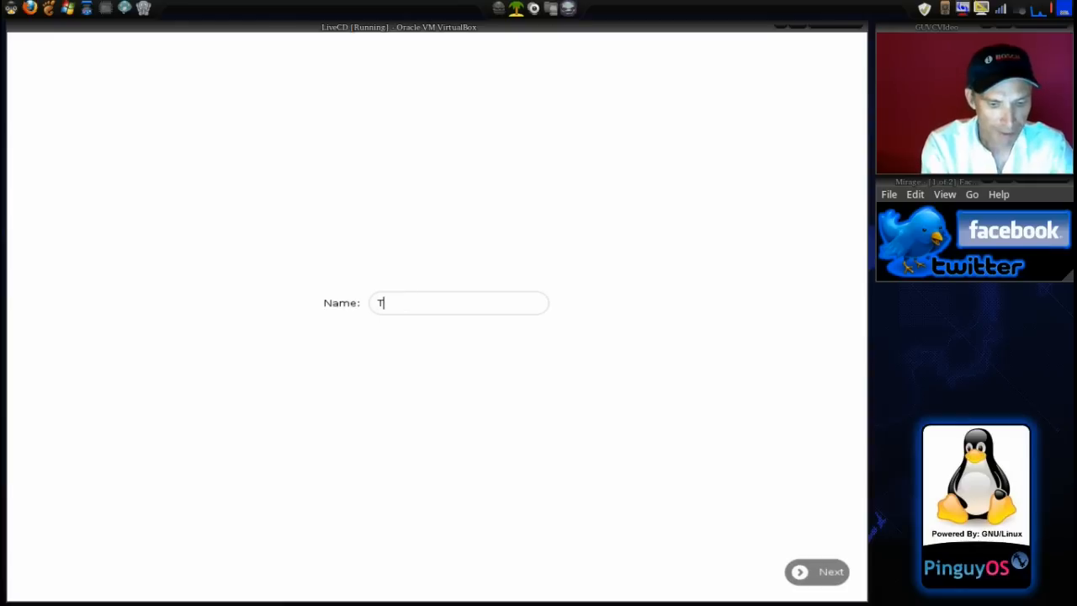
type("ommy")
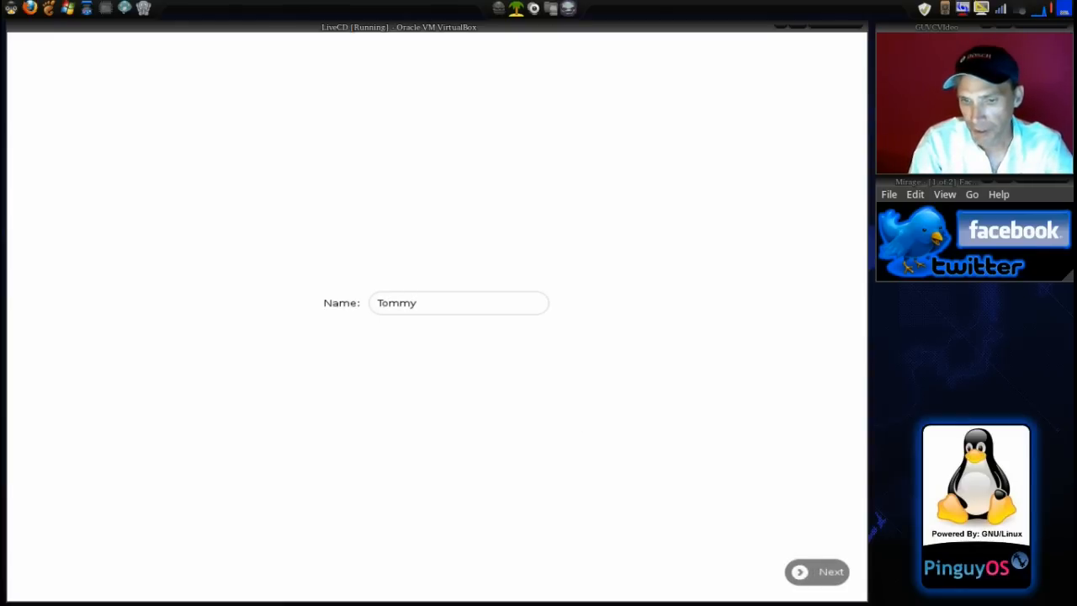
- Accept the name and cycle the XO figure through several colour combinations
left_click(830, 571)
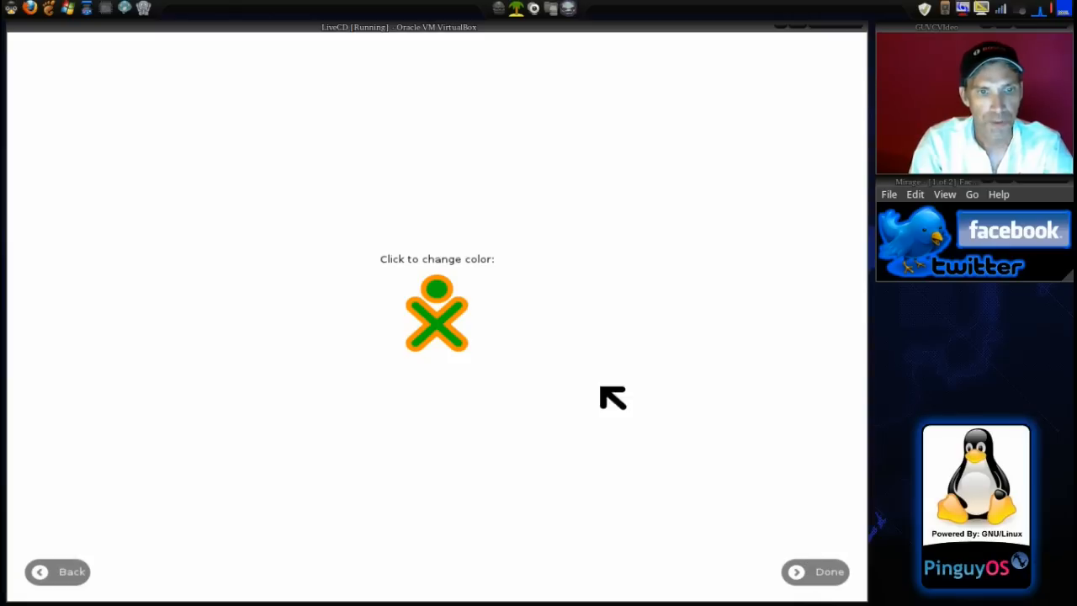
left_click(437, 313)
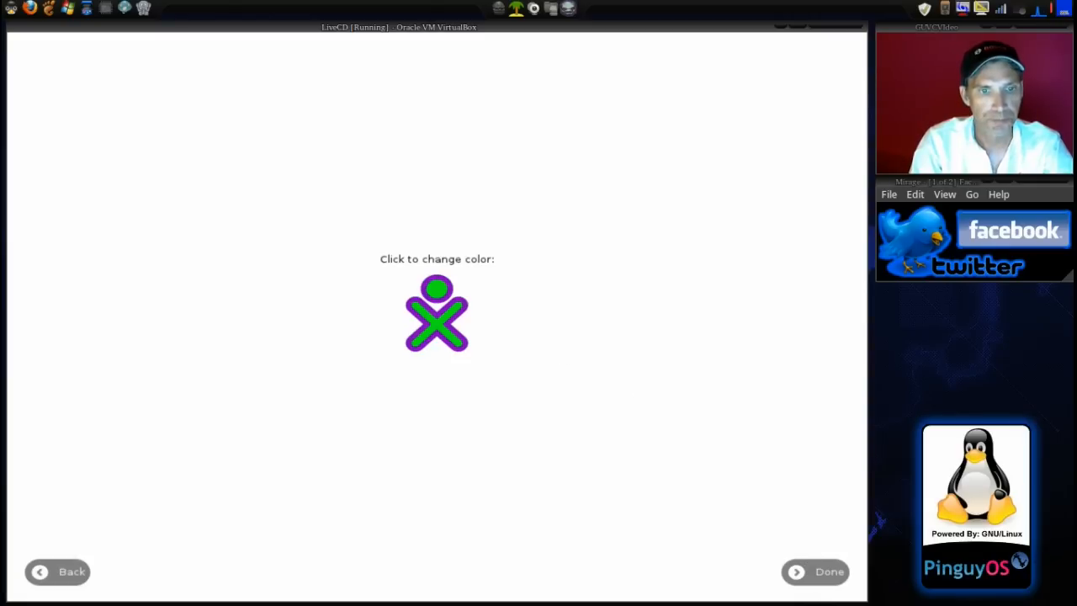
left_click(436, 313)
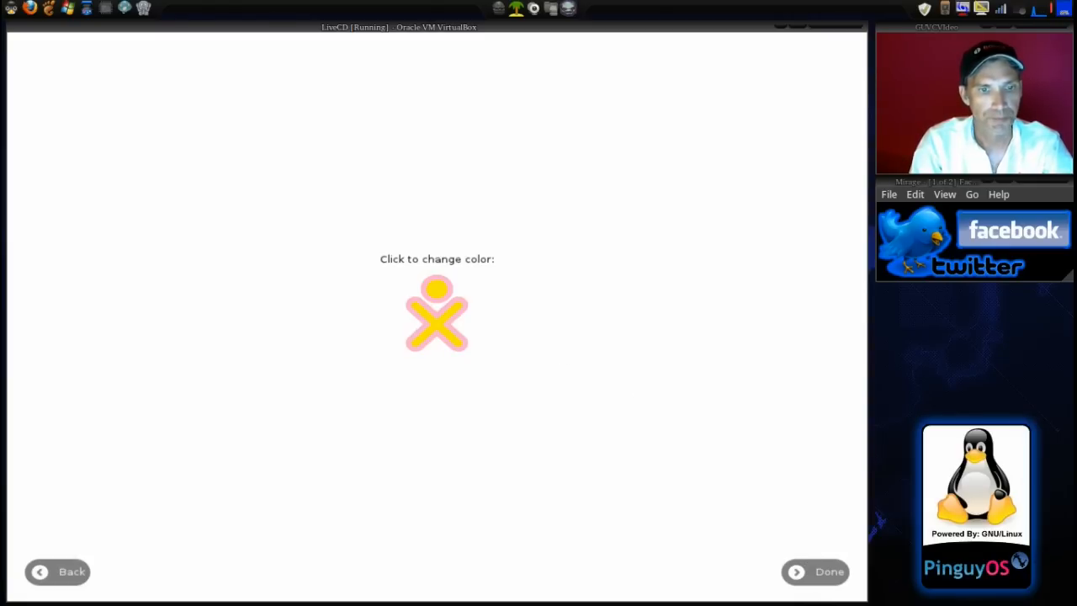
left_click(437, 314)
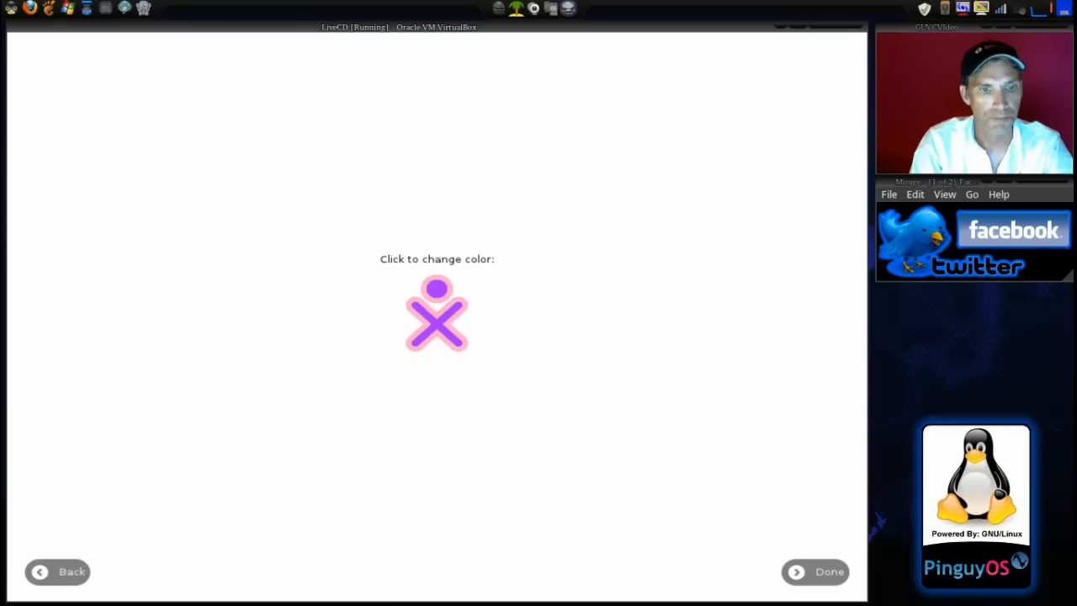
left_click(436, 313)
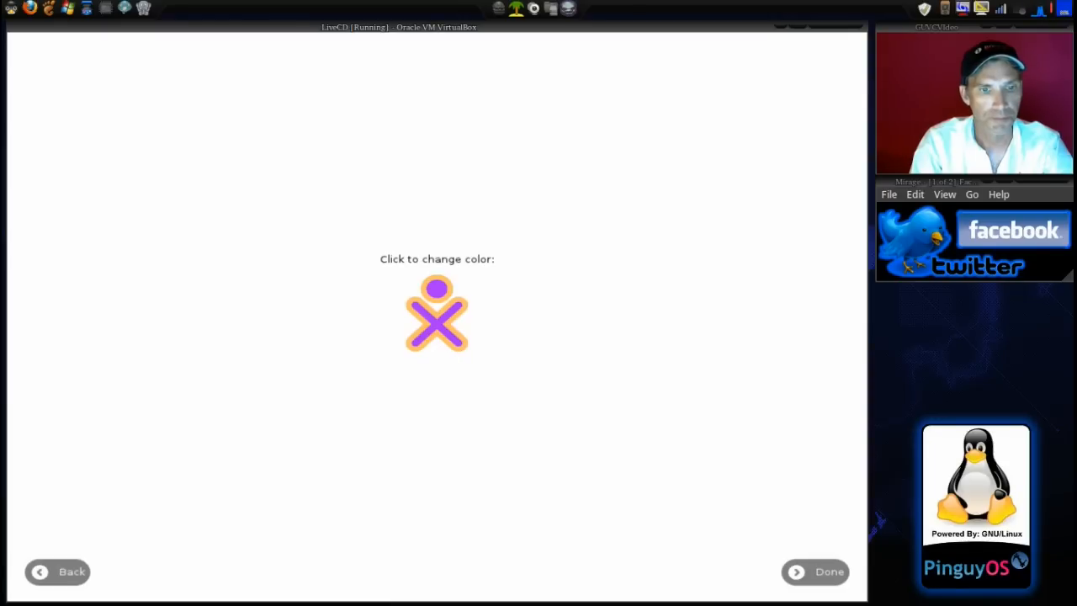
left_click(437, 313)
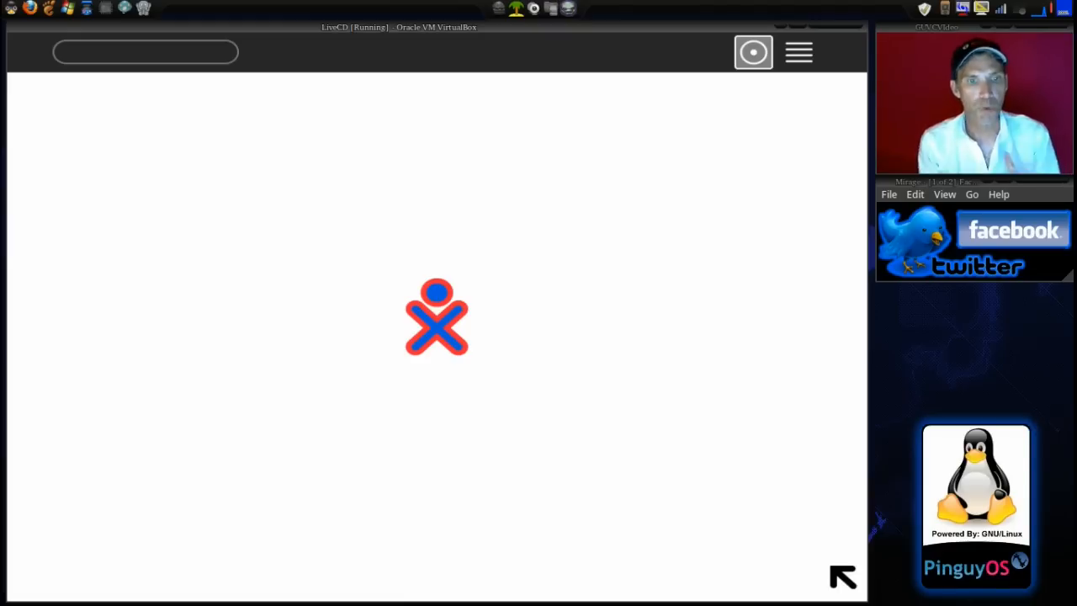
- Finish setup and tour the home ring, identifying activities such as Terminal and IRC
left_click(437, 317)
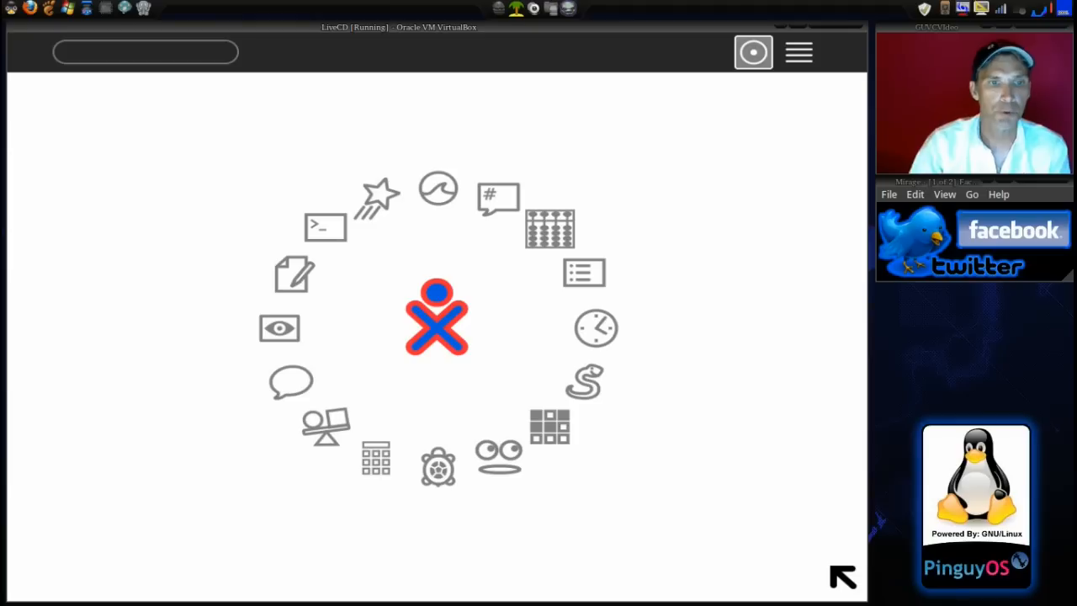
mouse_move(477, 236)
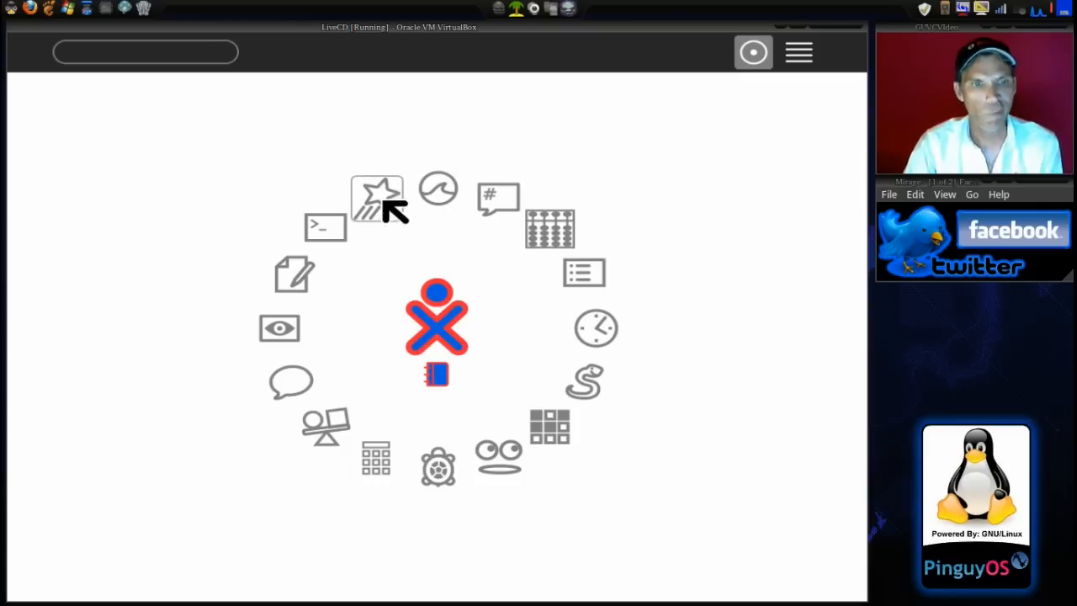
left_click(376, 199)
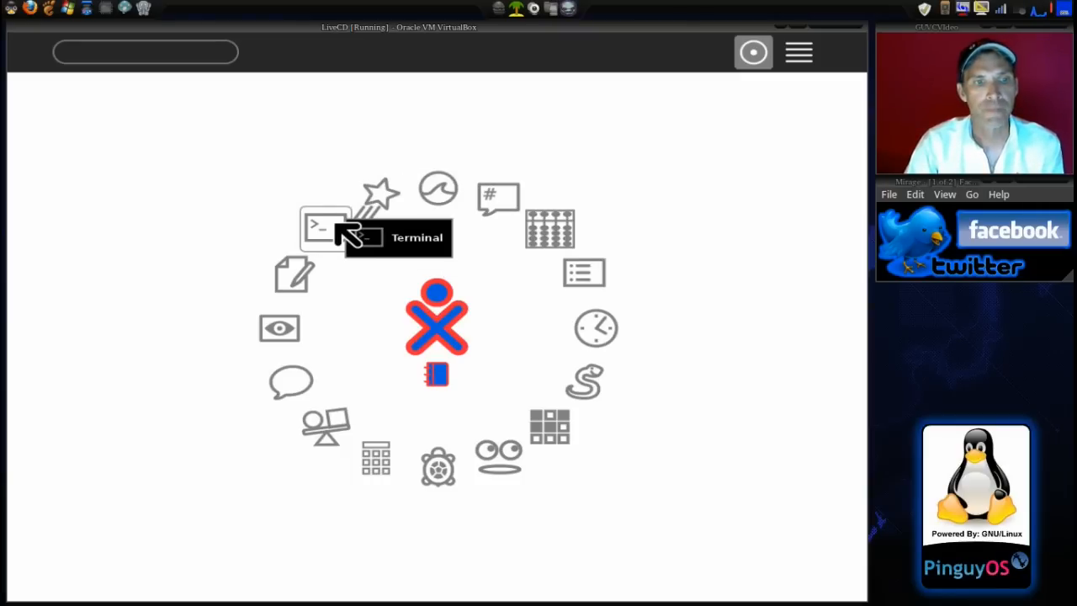
left_click(326, 227)
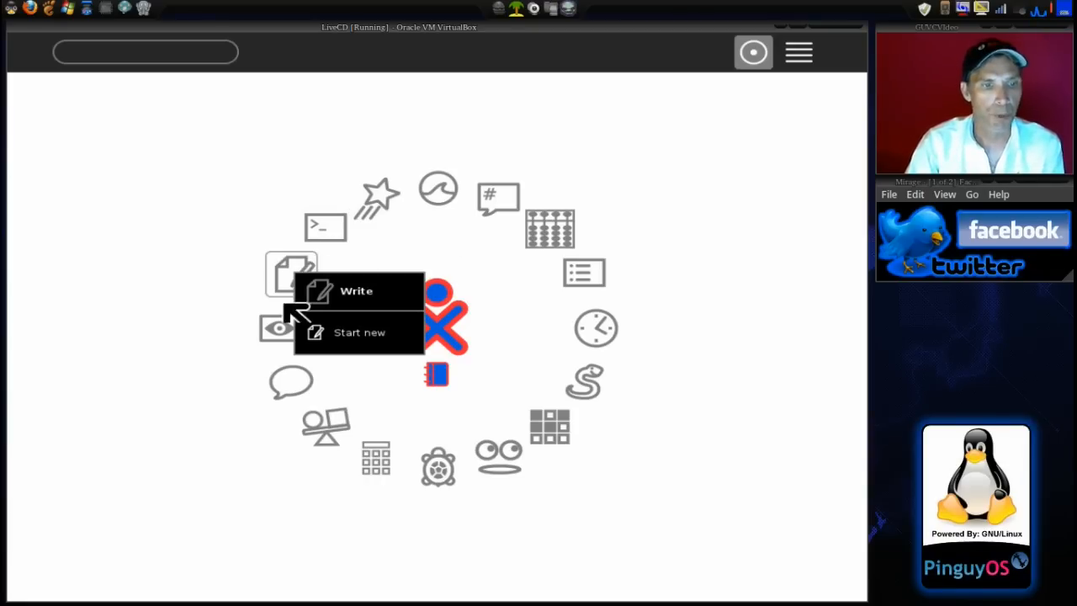
mouse_move(279, 327)
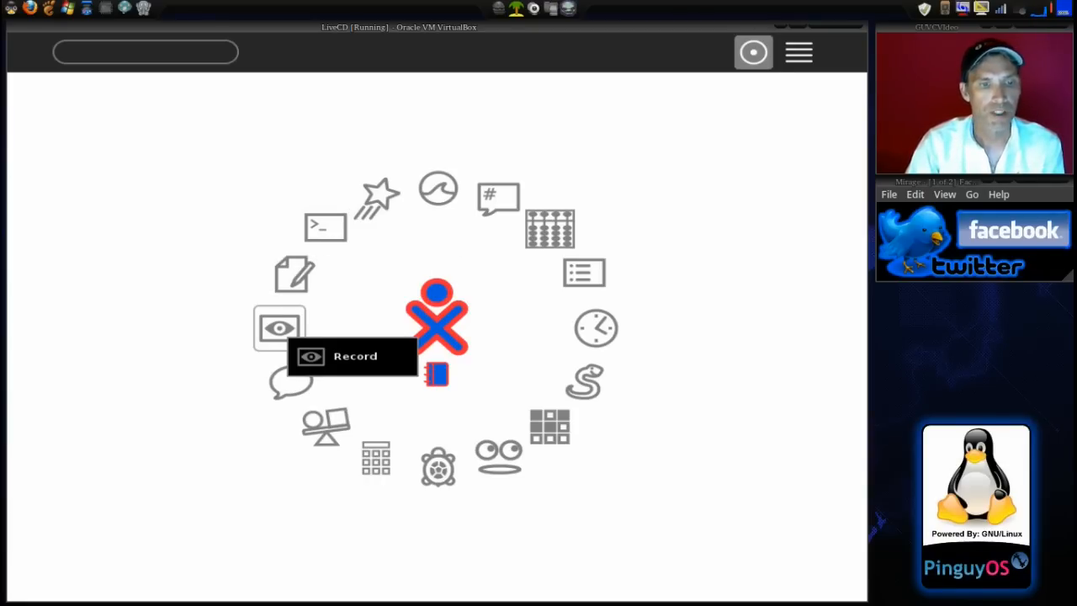
mouse_move(311, 397)
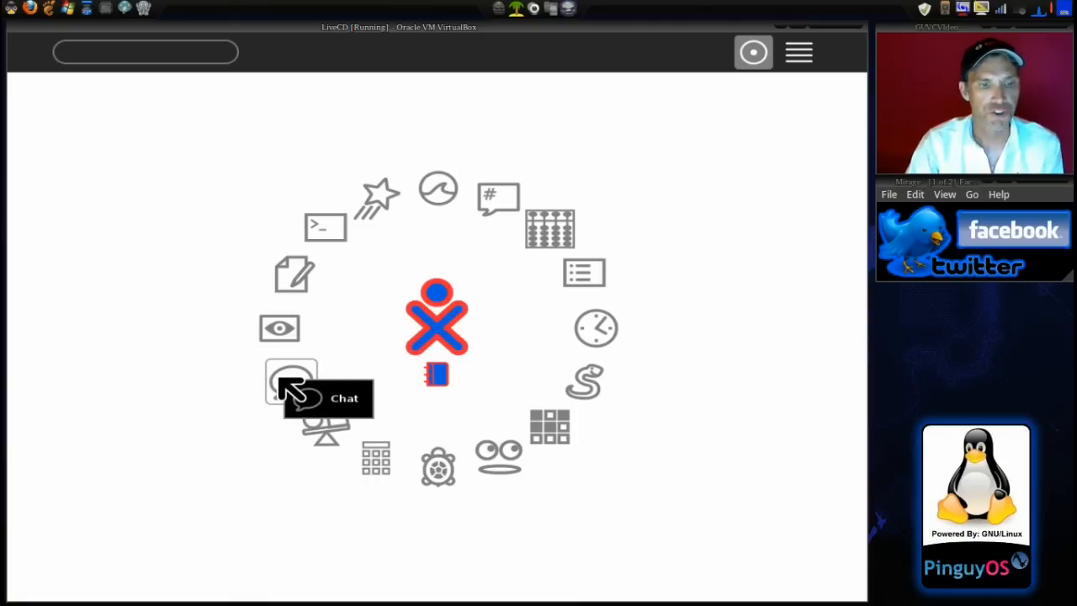
mouse_move(329, 429)
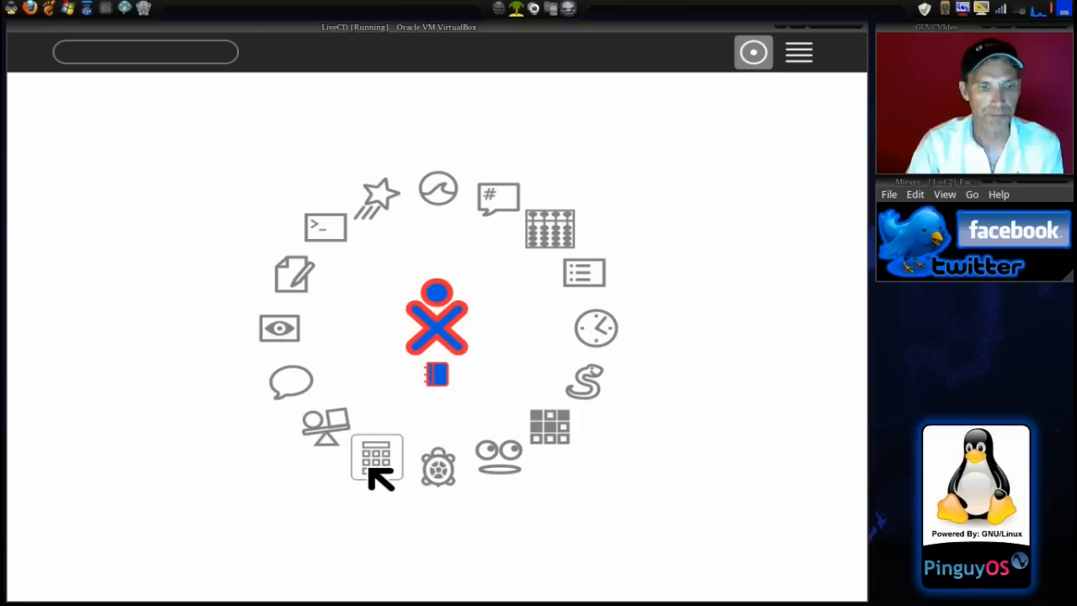
mouse_move(395, 471)
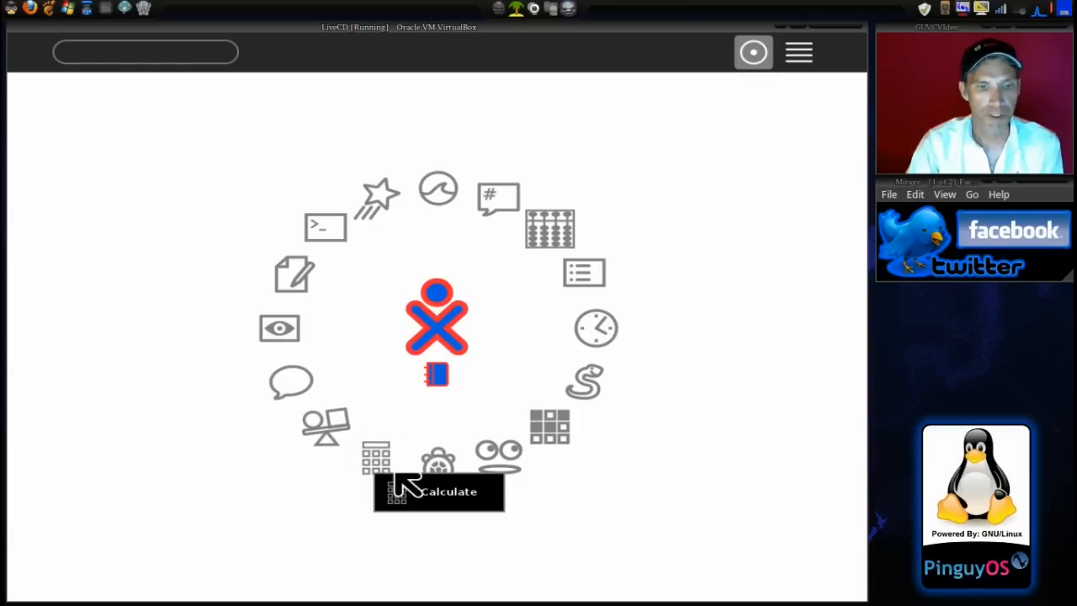
mouse_move(438, 463)
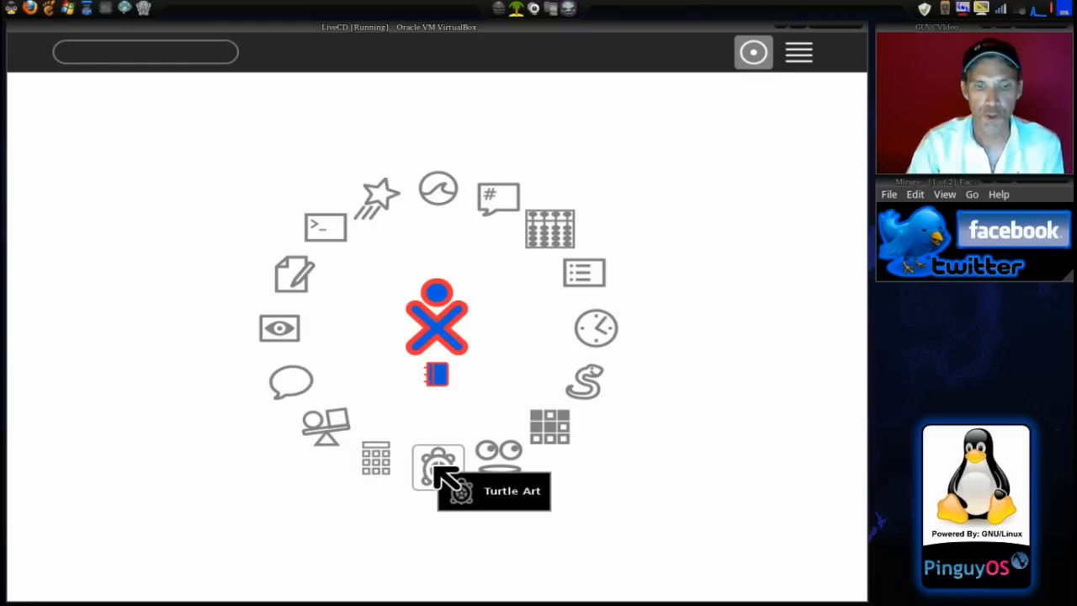
mouse_move(500, 459)
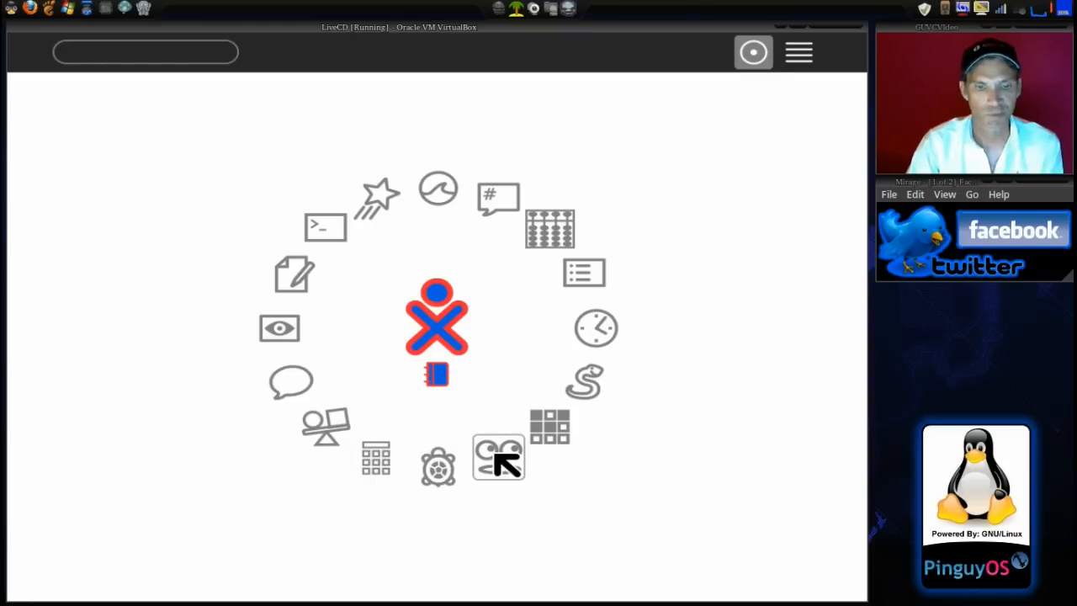
mouse_move(499, 457)
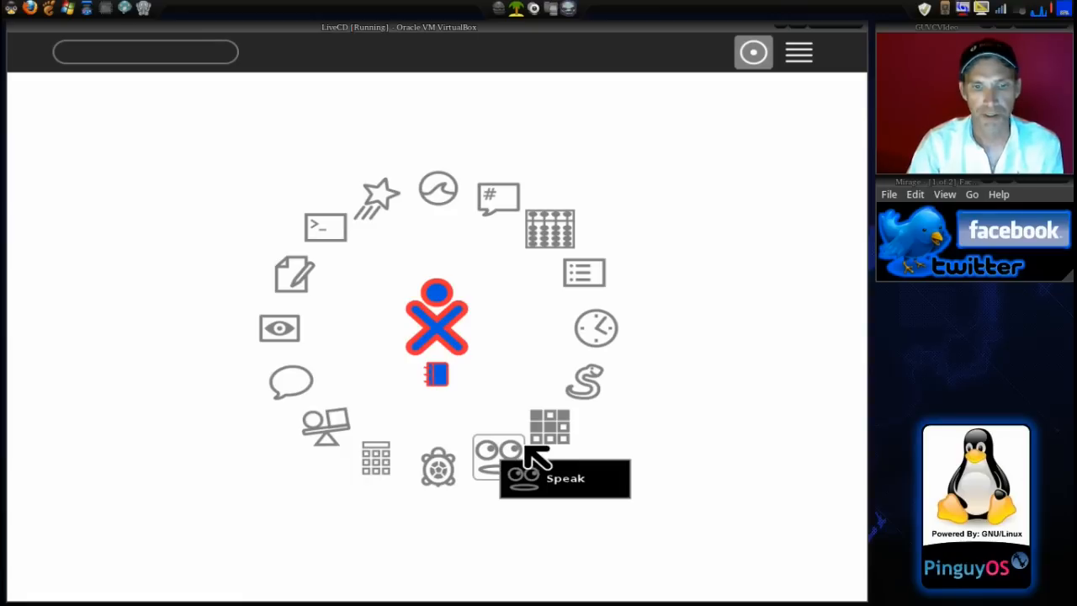
mouse_move(550, 429)
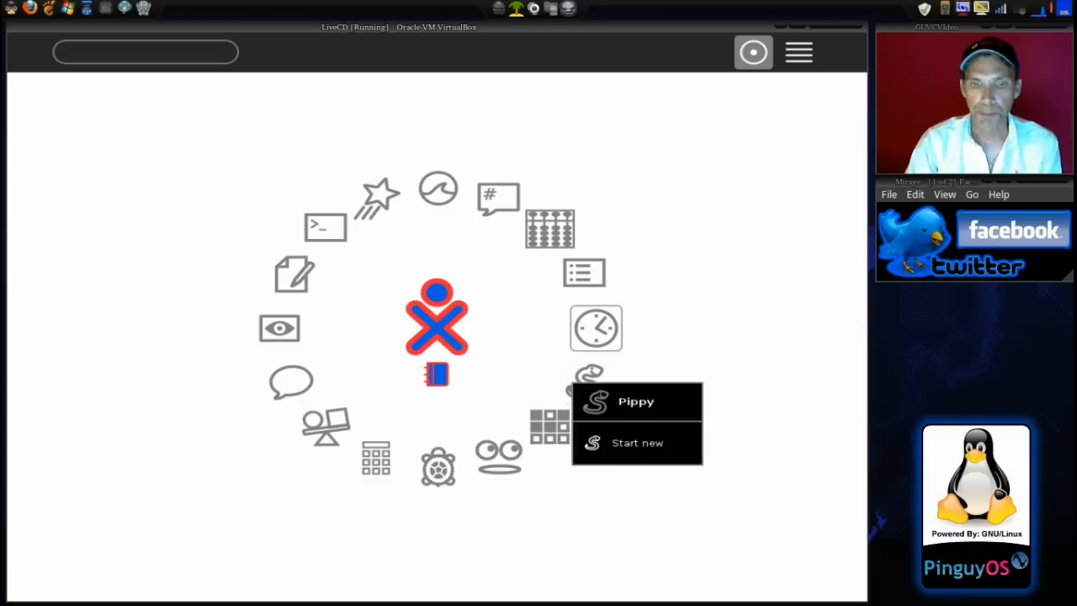
mouse_move(596, 327)
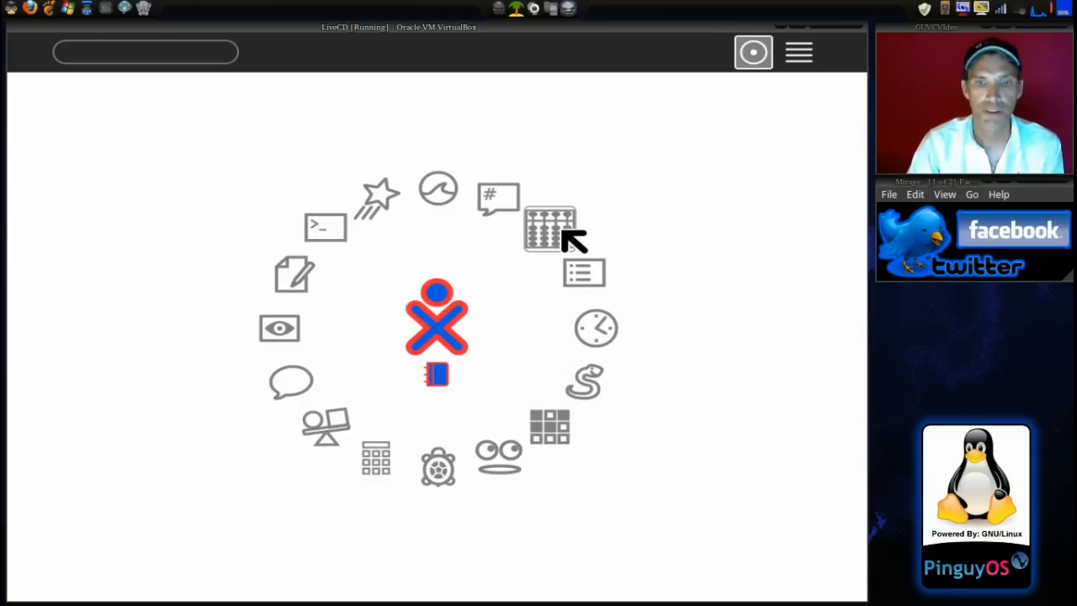
right_click(549, 228)
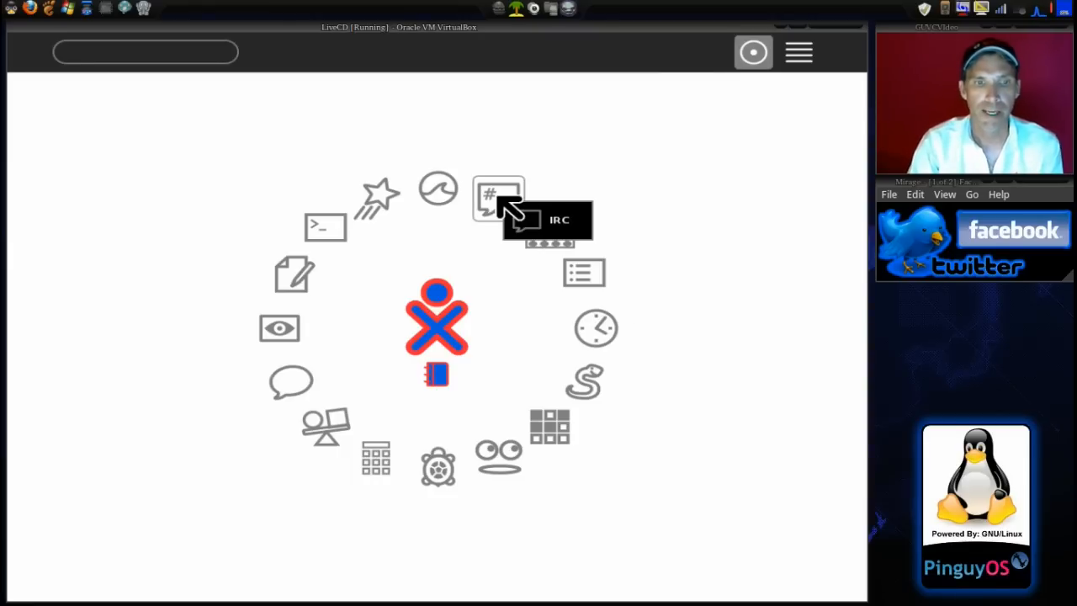
left_click(498, 195)
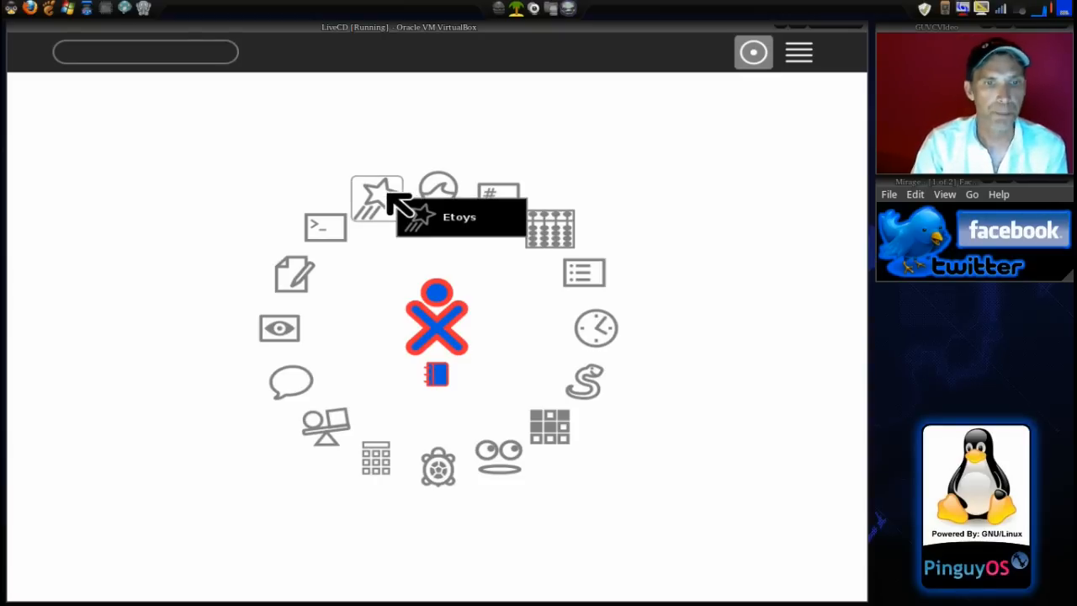
- Launch Etoys from its star icon on the activity ring
left_click(377, 189)
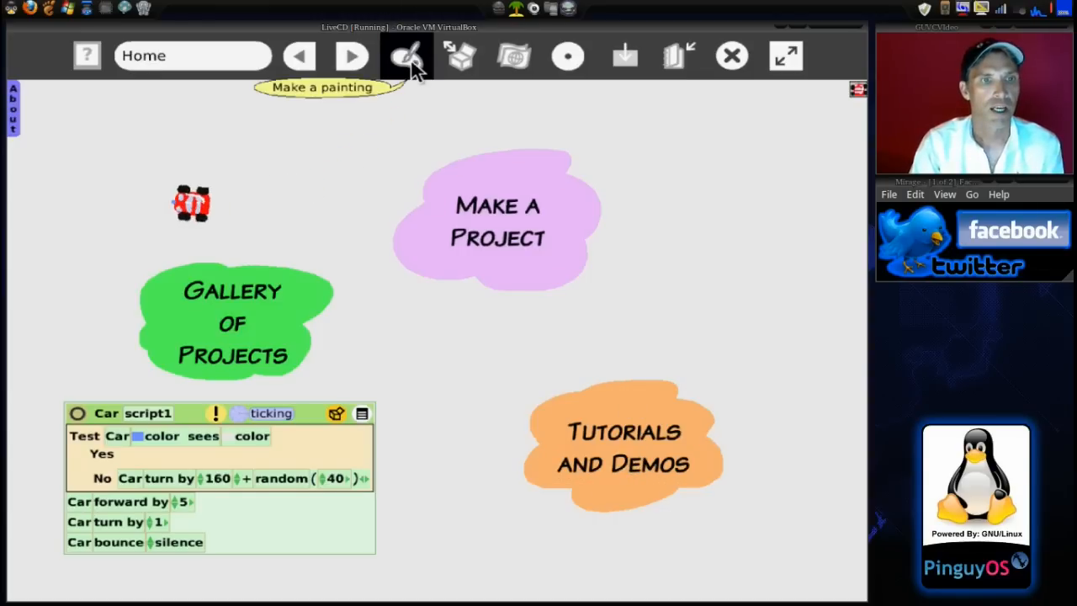
- Start a new painting and draw a blue bird's head, body, wing and legs
left_click(408, 55)
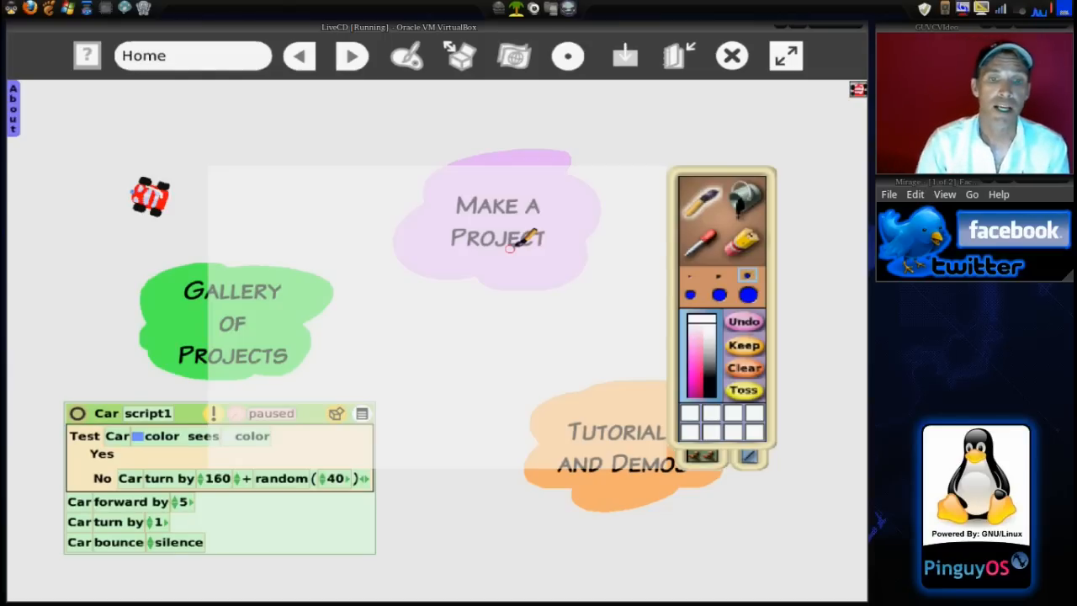
left_click_drag(518, 240, 454, 312)
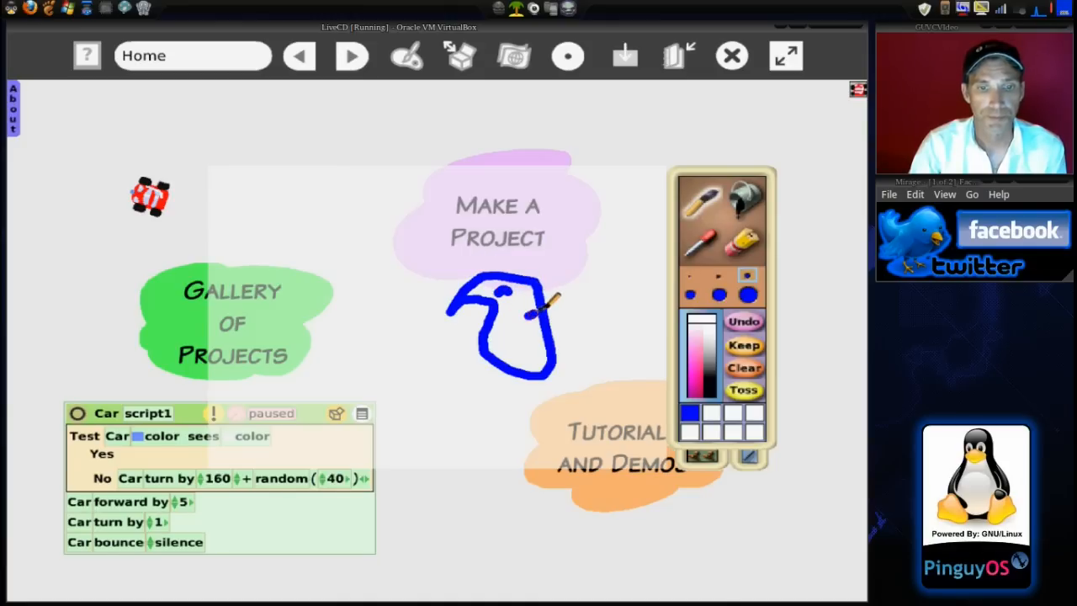
left_click_drag(530, 311, 585, 270)
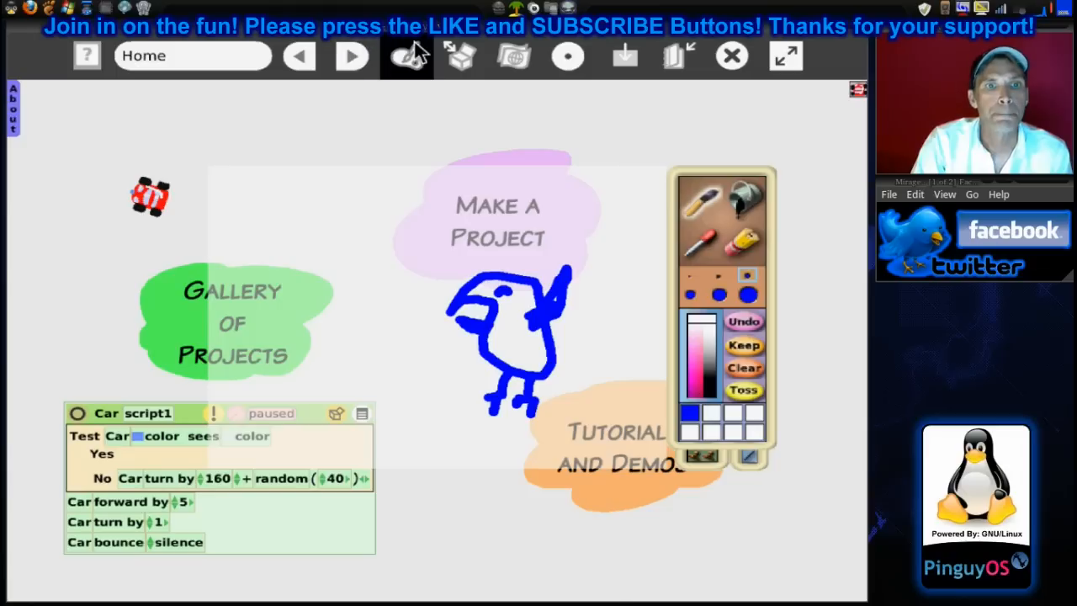
- Show the Supplies bar and the interface language chooser list
left_click(408, 56)
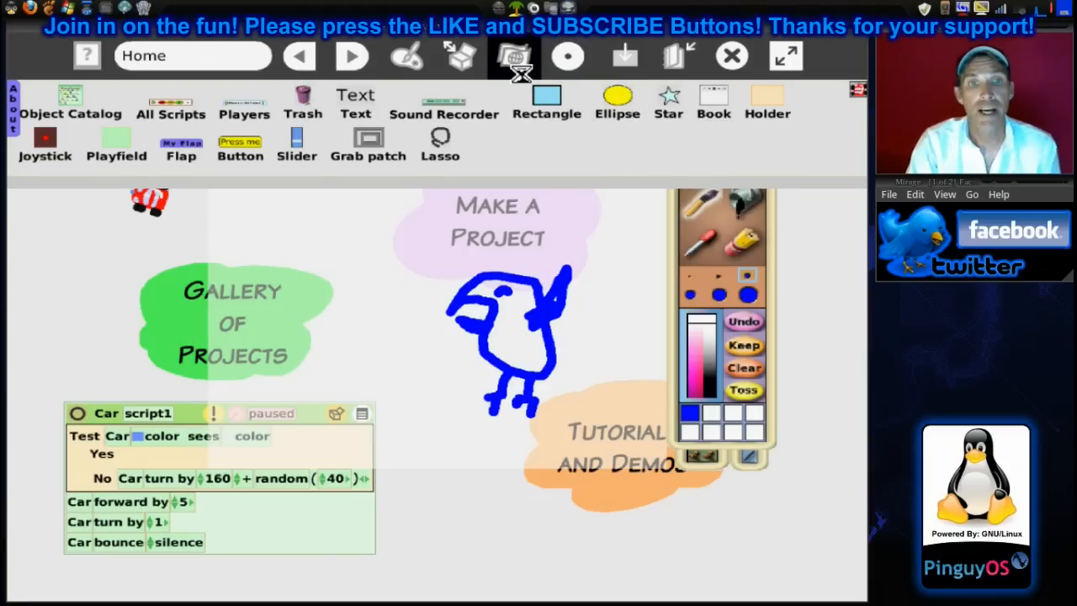
left_click(513, 55)
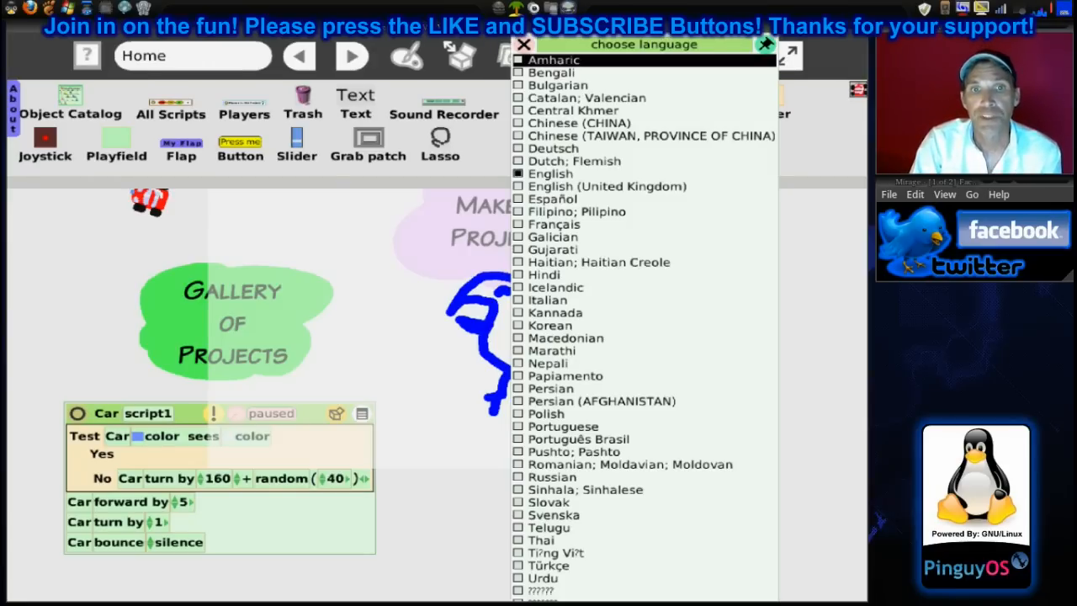
mouse_move(854, 143)
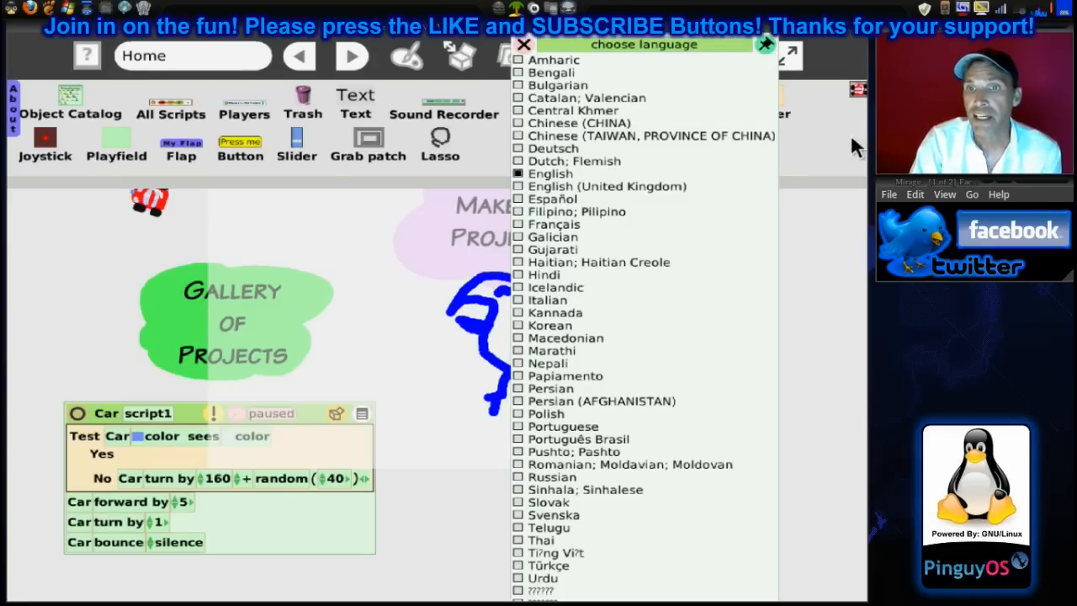